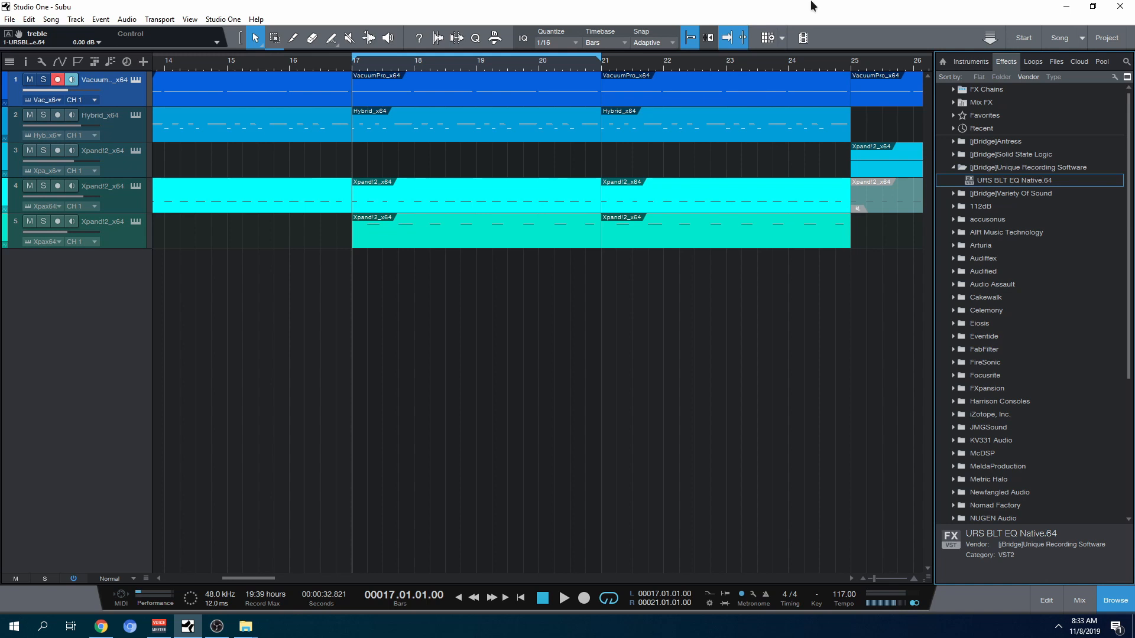
Browse the URS BLT EQ Native effect in the session, then exit Studio One to the desktop
click(564, 598)
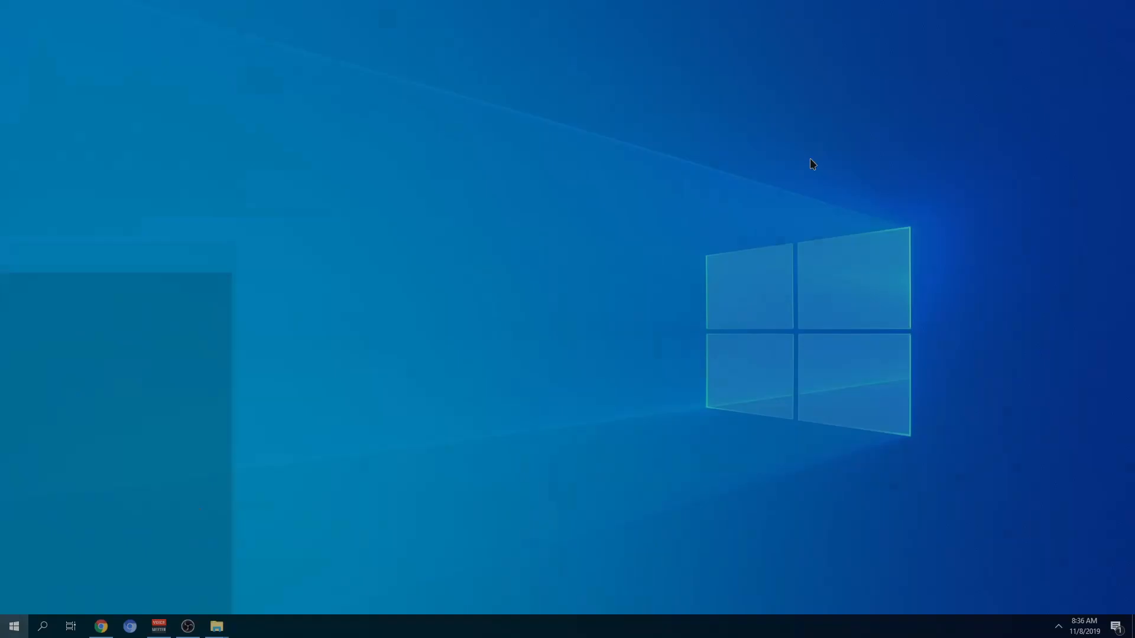
Launch jBridger and choose a 64-bit host with bridging files created in a directory I specify
click(13, 626)
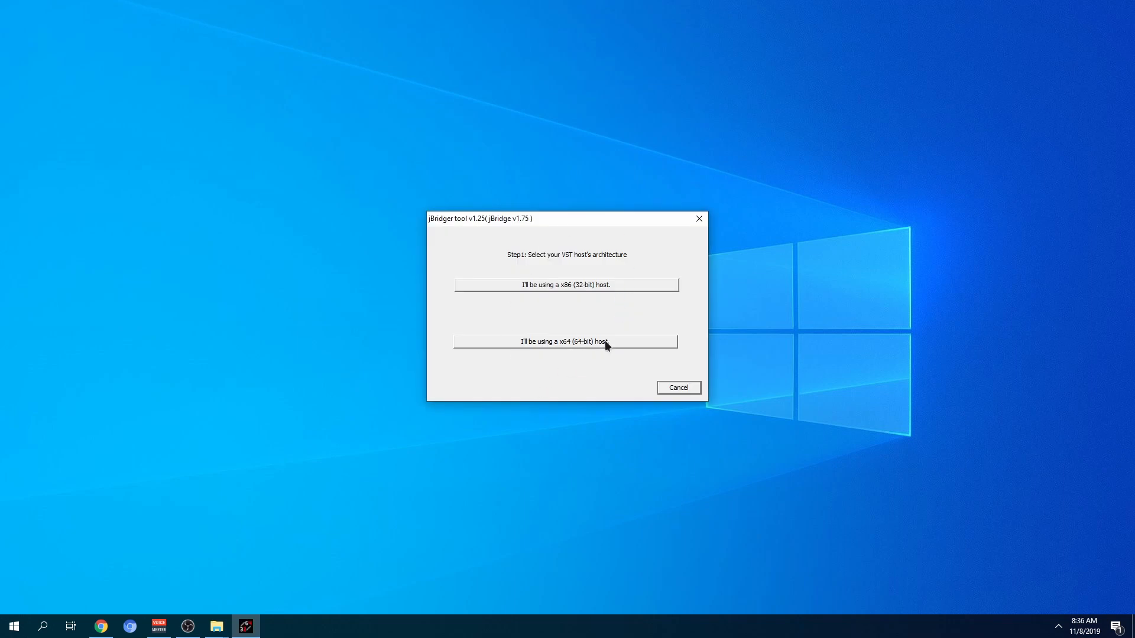
click(565, 340)
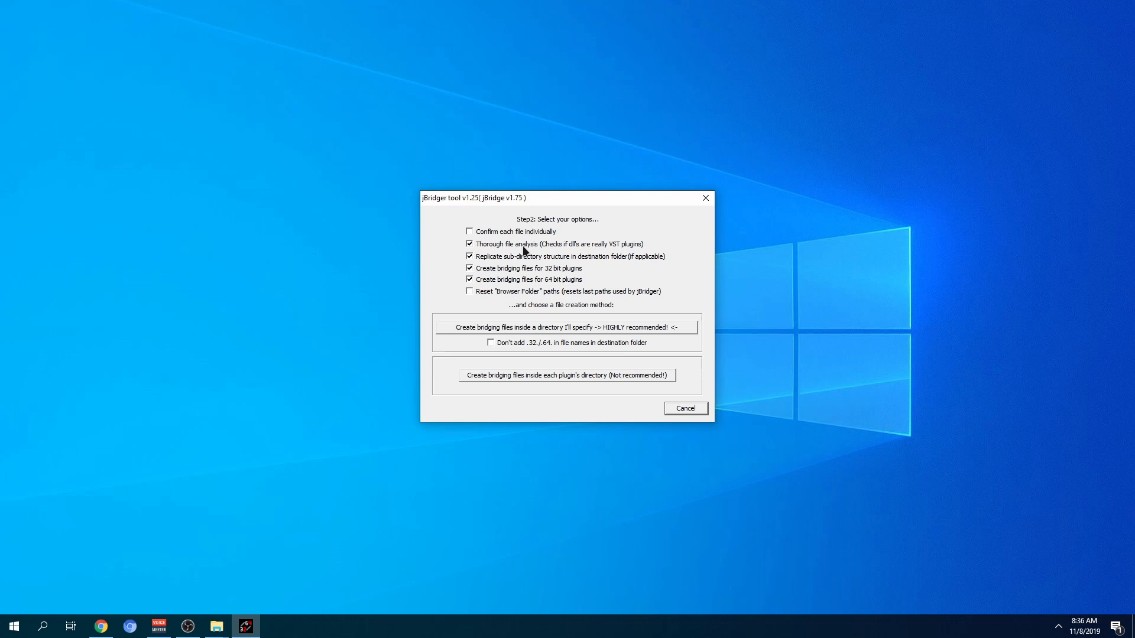
mouse_move(509, 299)
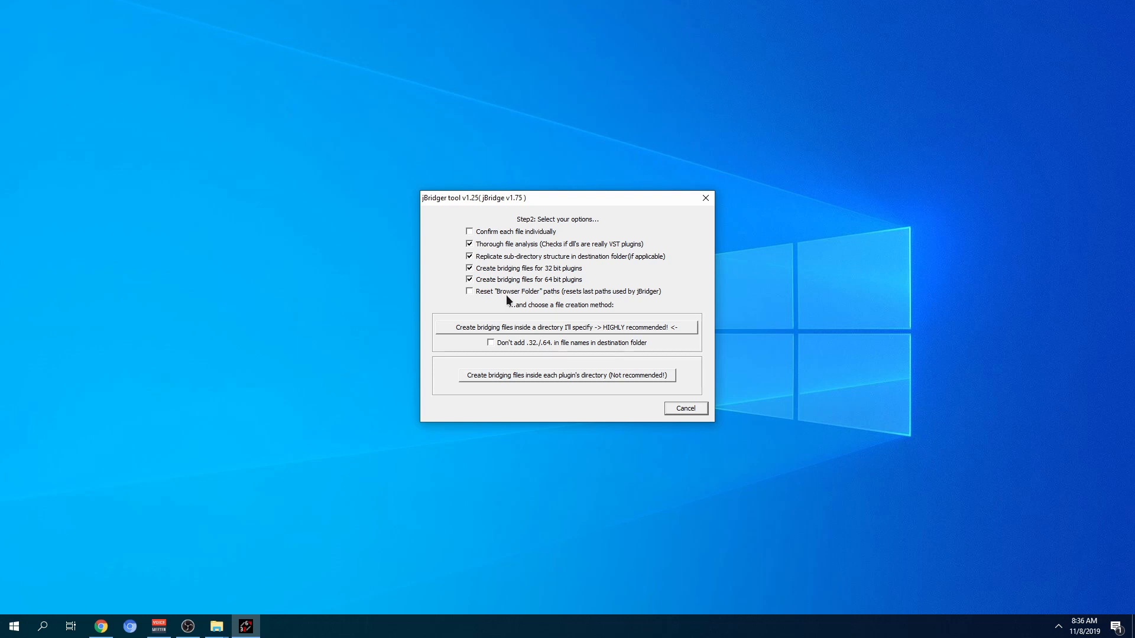
mouse_move(651, 333)
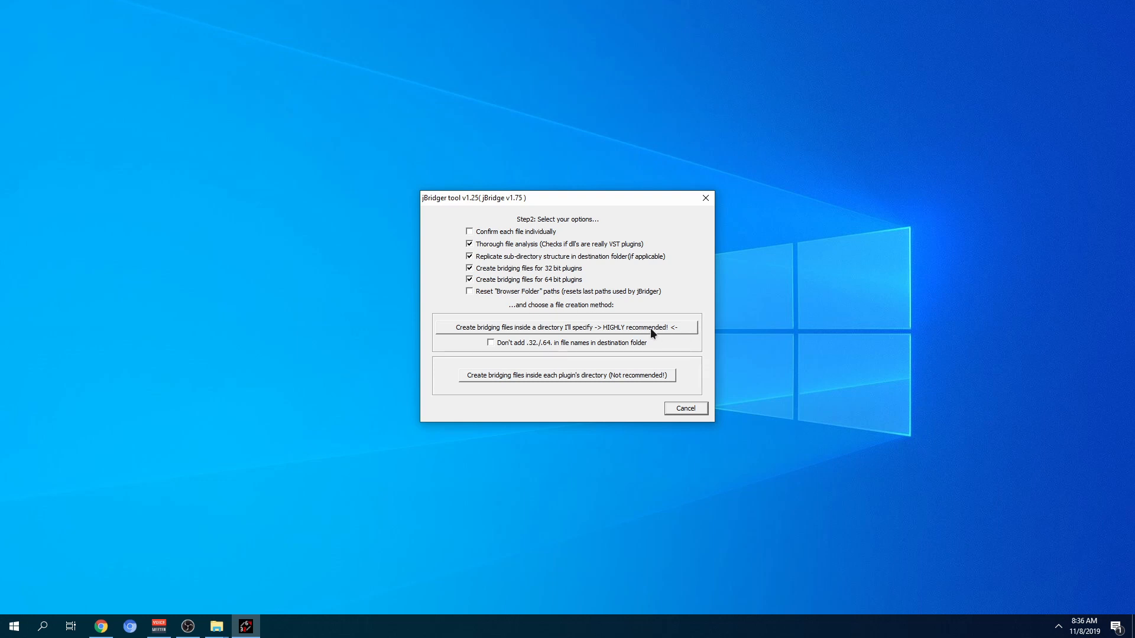
click(567, 327)
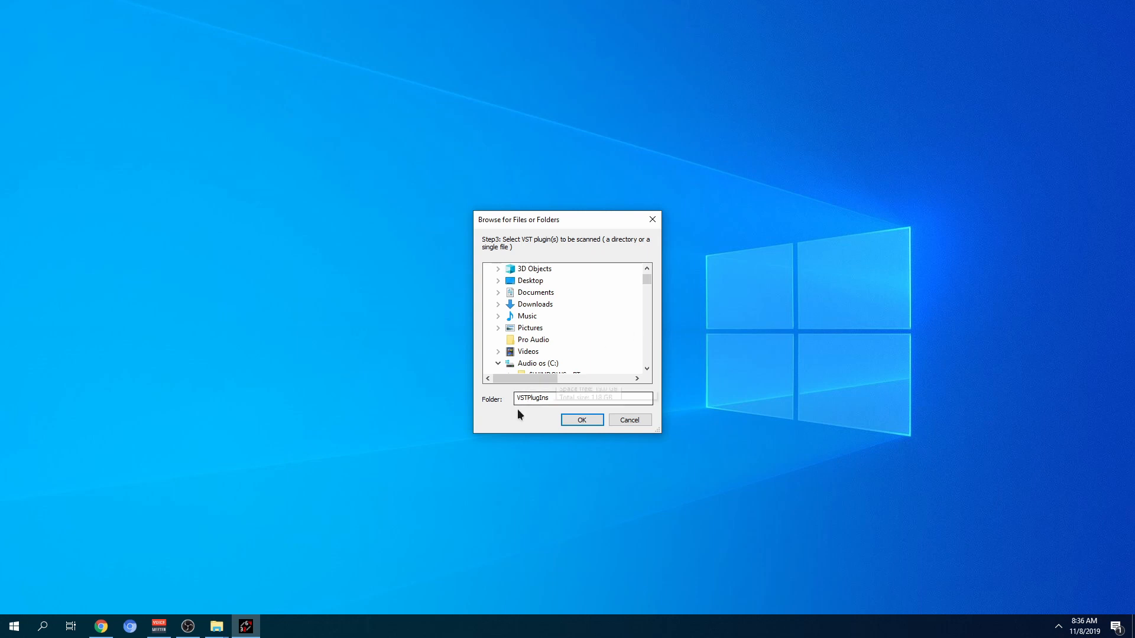
Scan the VSTPlugIns folder and write the bridging files to Documents\jBridge
click(580, 420)
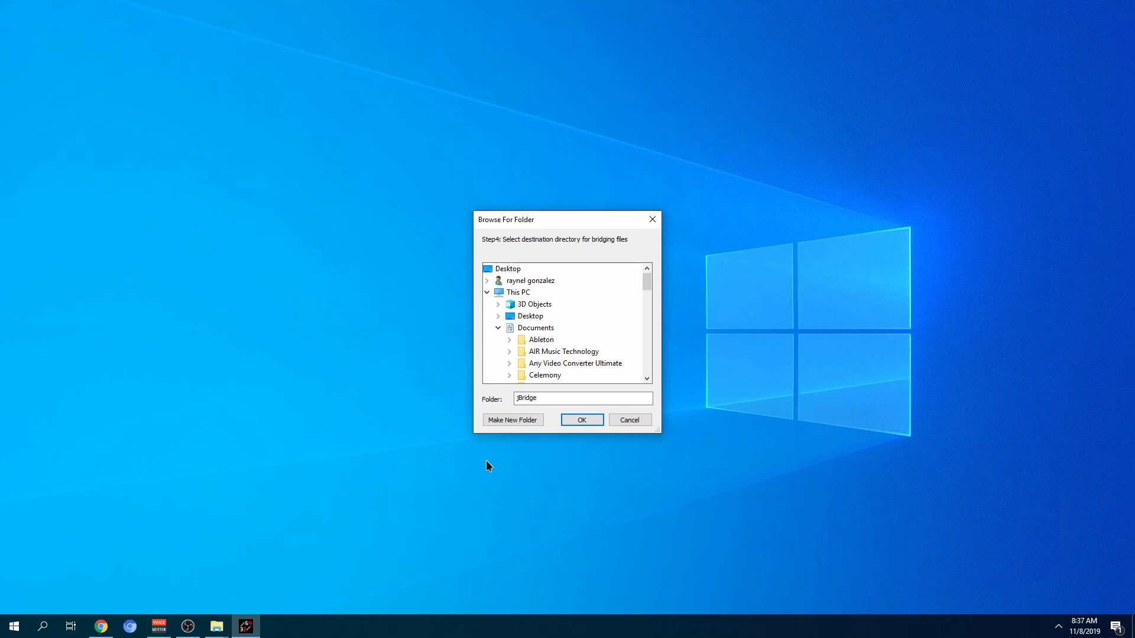
click(580, 420)
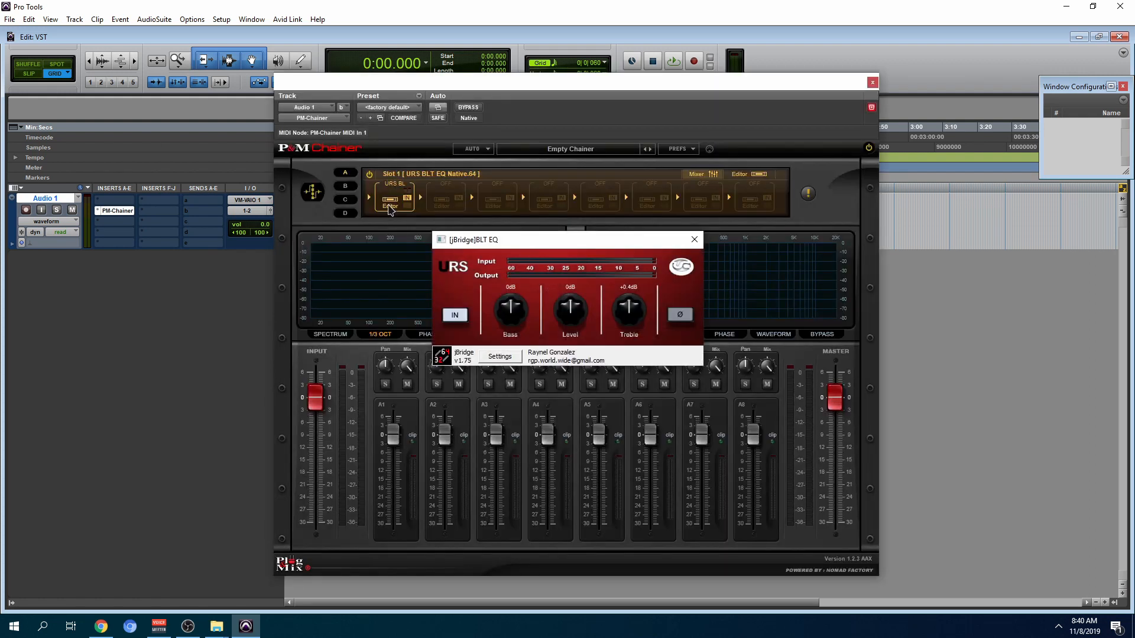
Browse from the PM Chainer slot to the Documents\jBridge folder listing URS BLT EQ Native.64
click(692, 239)
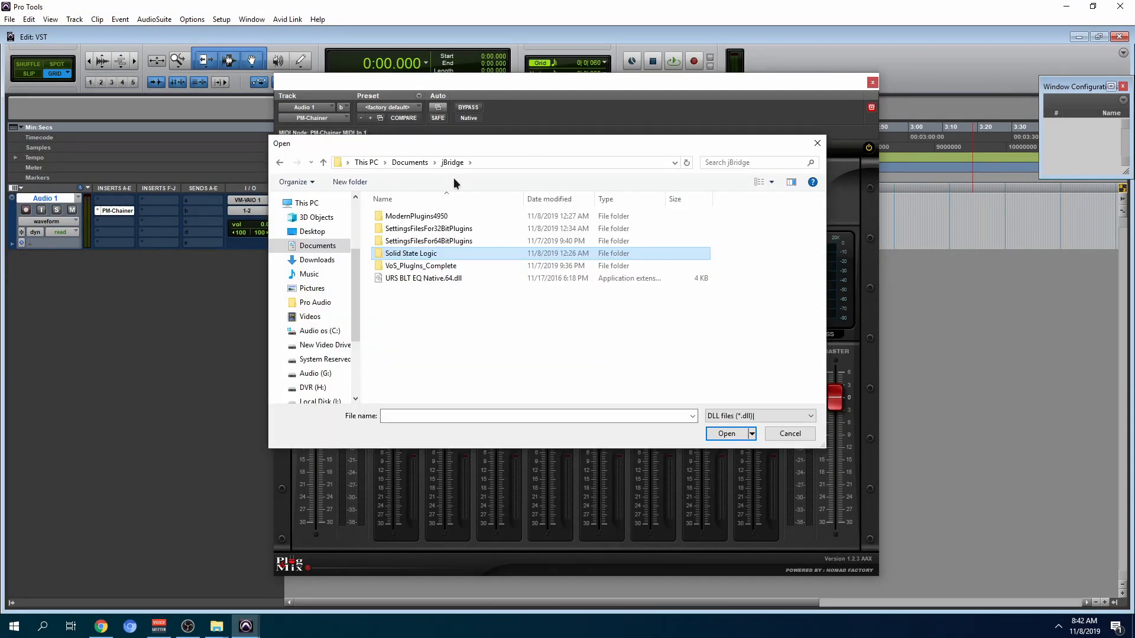
Load SSL X-Orcism Stereo.64.dll from the Solid State Logic folder and dismiss the jBridge settings error
double_click(410, 252)
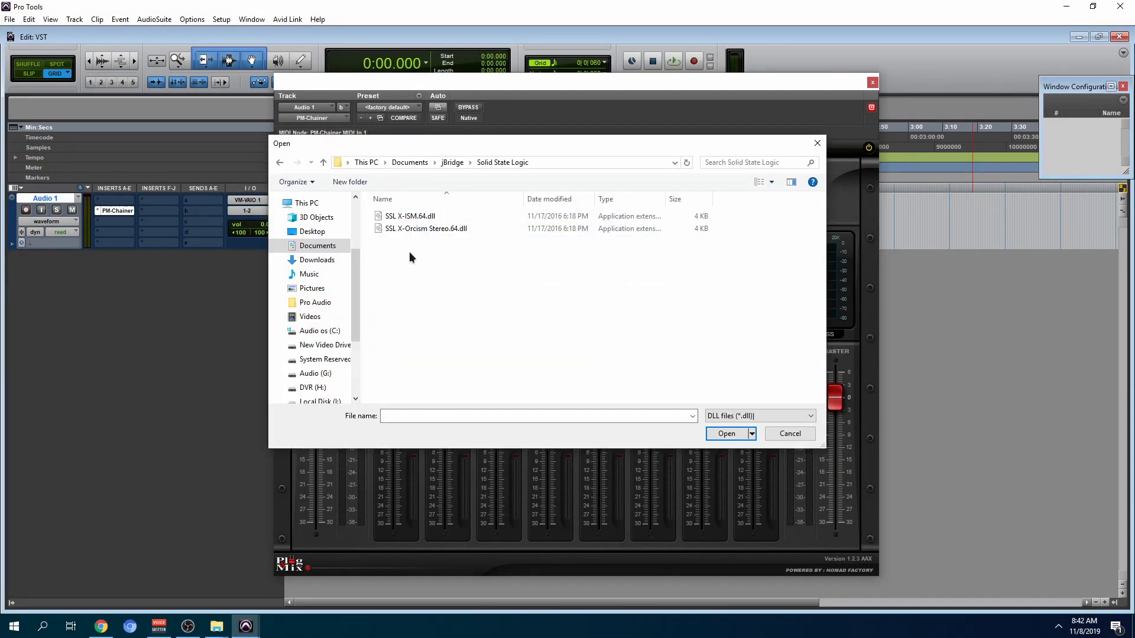
click(726, 434)
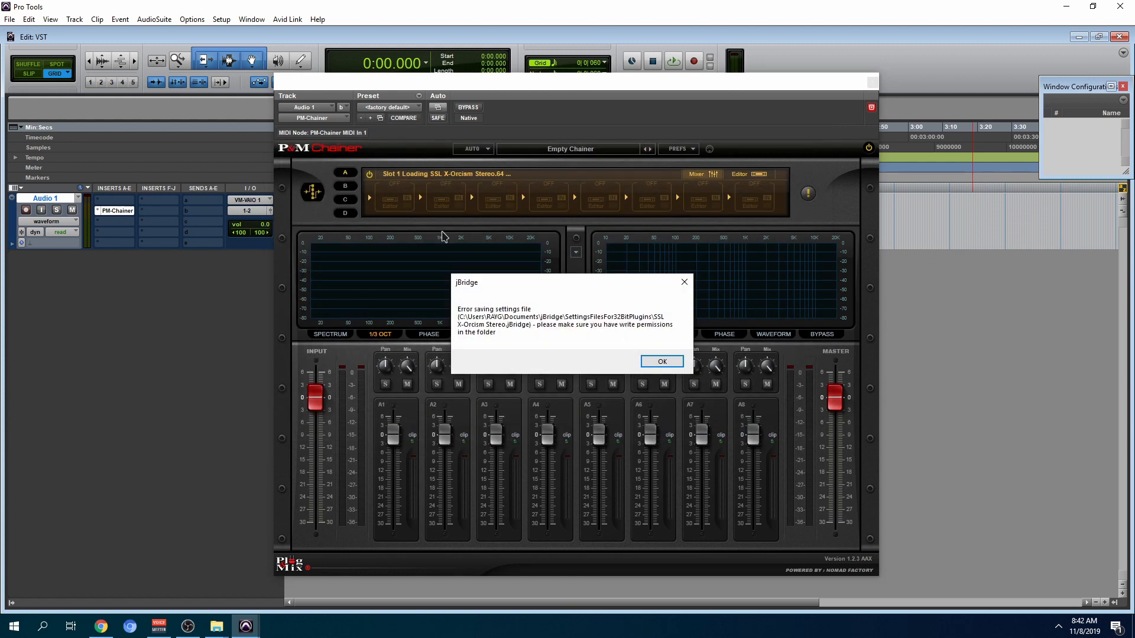
mouse_move(530, 301)
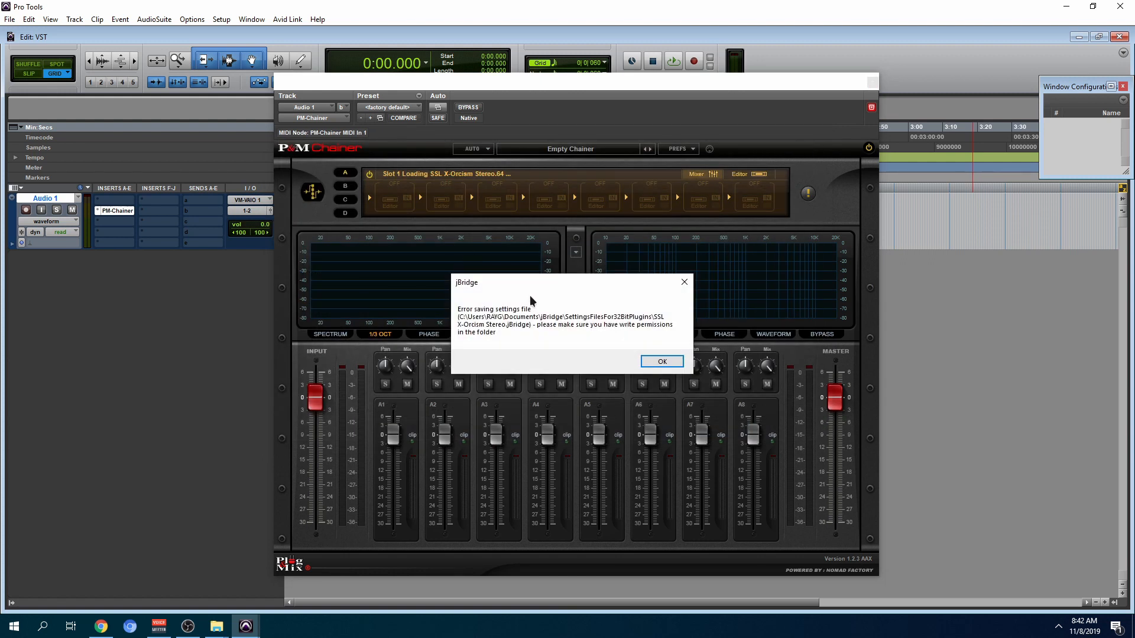
mouse_move(570, 380)
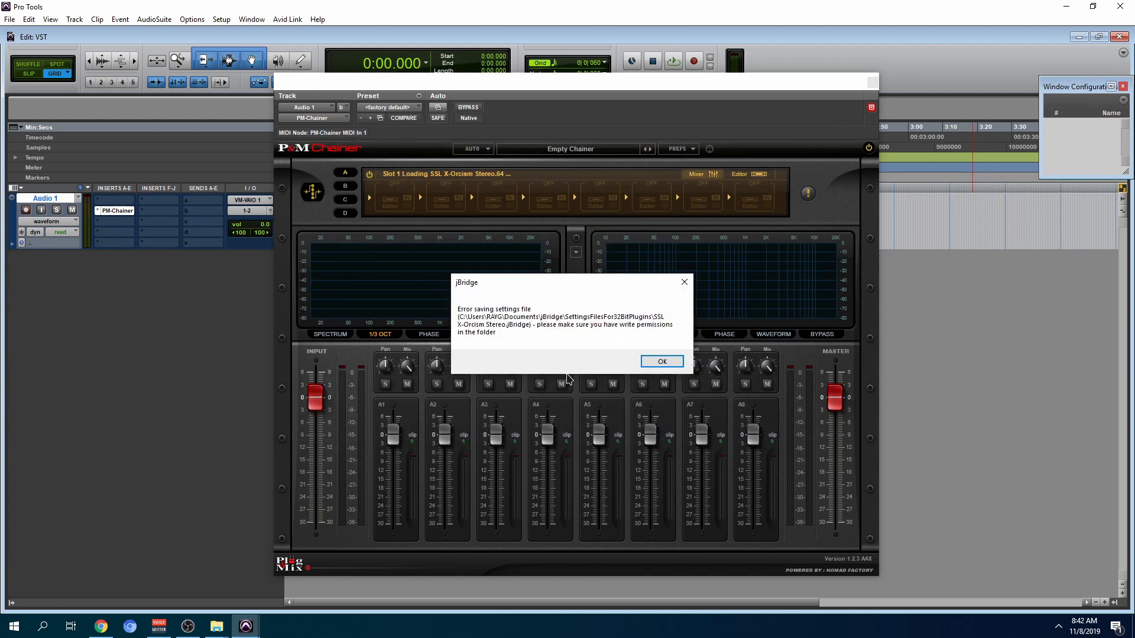
click(660, 362)
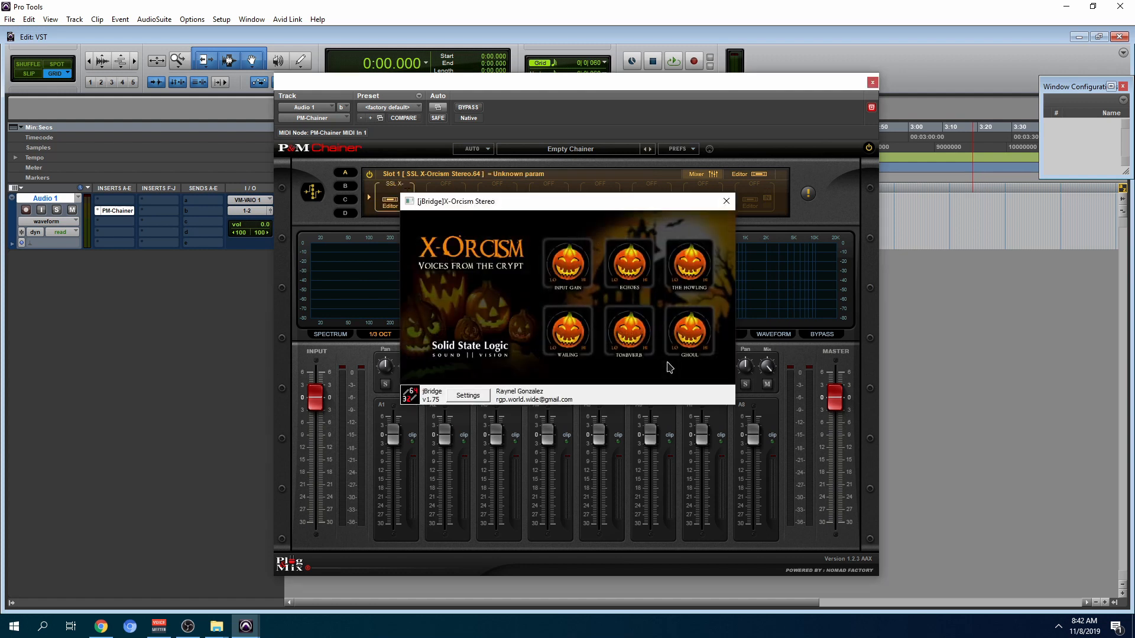
mouse_move(480, 363)
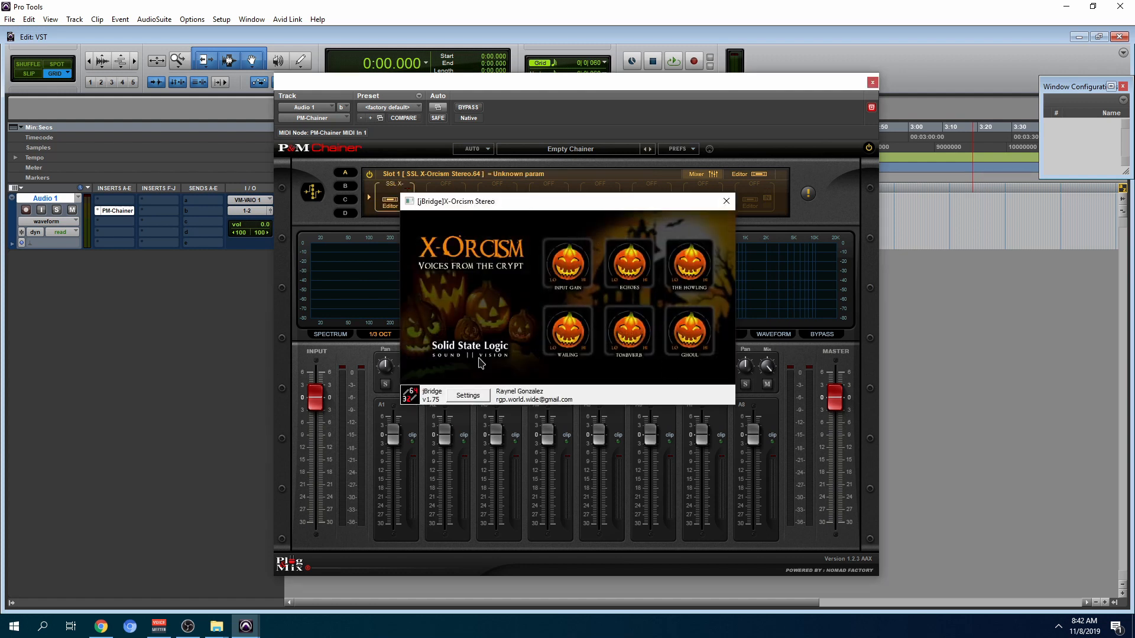